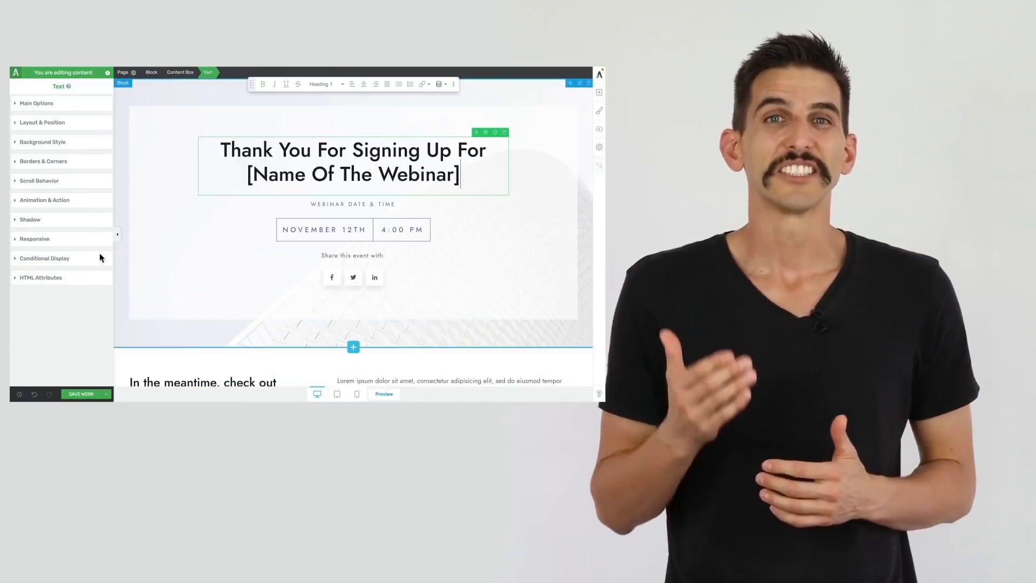
Rename the heading's first conditional display version to 'Logged in users'.
left_click(44, 258)
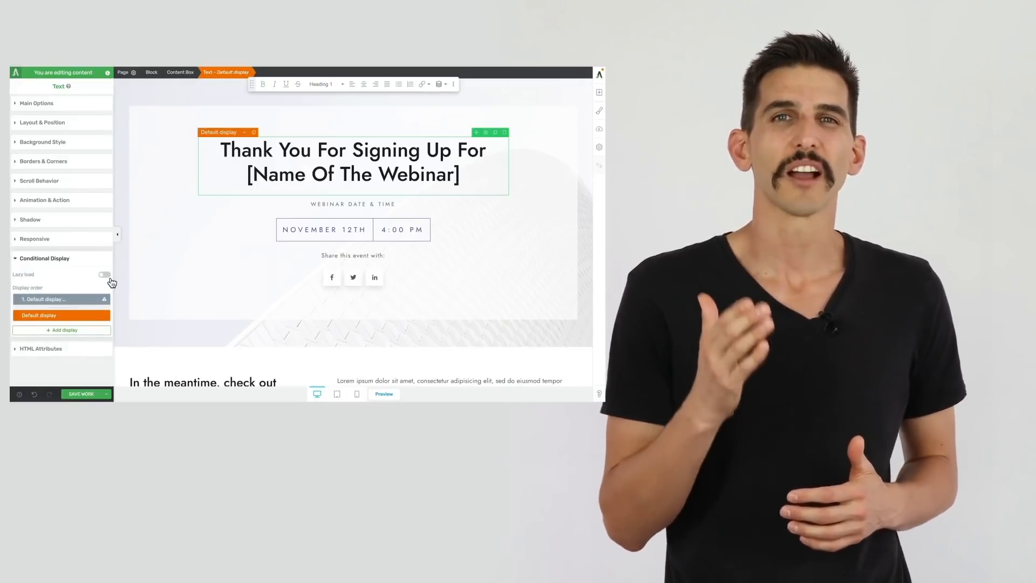
left_click(78, 299)
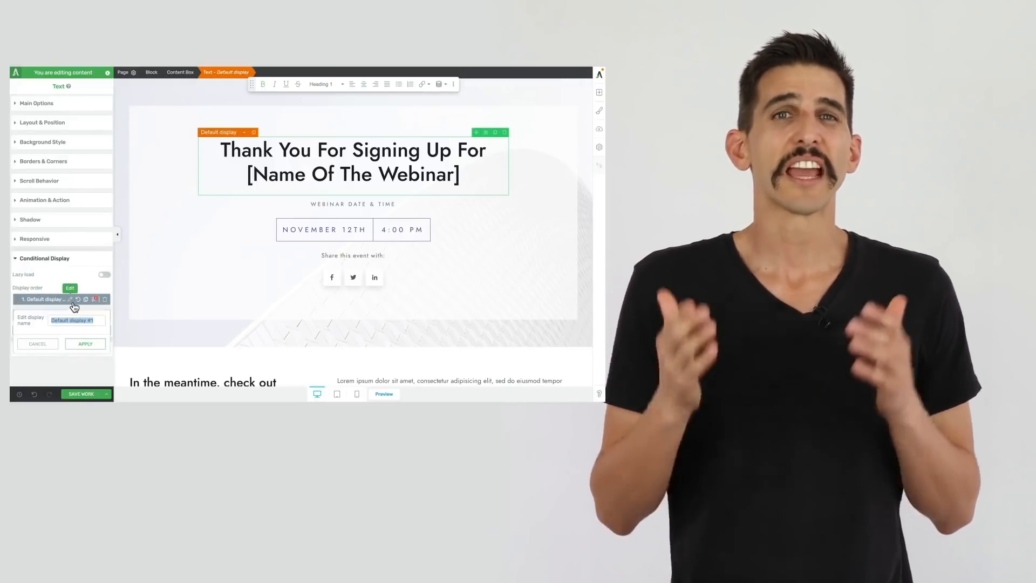
type("Logged in users")
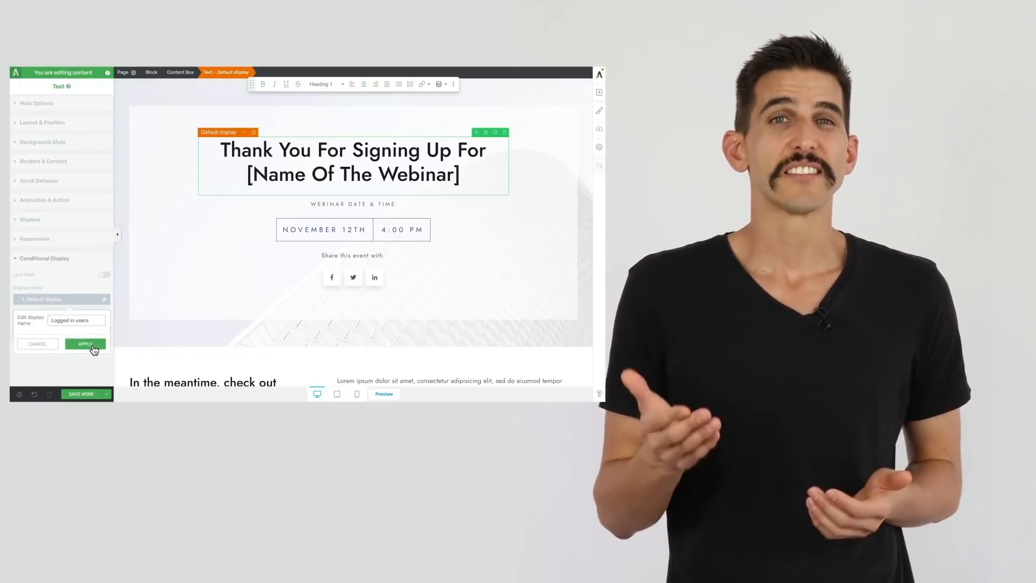
left_click(86, 344)
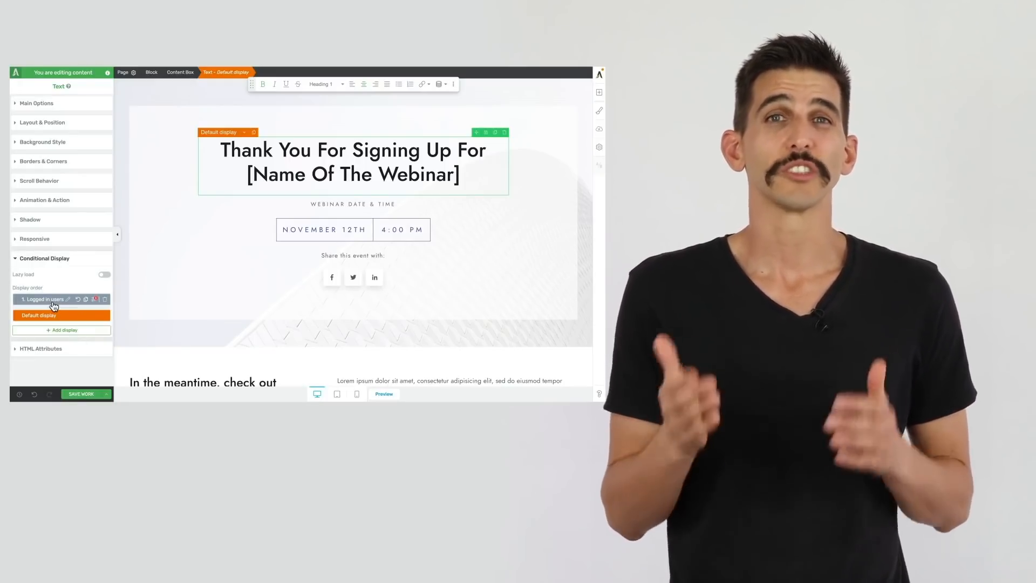
Open the Logged in users display conditions and show the pricing block's Non Customers version.
left_click(45, 299)
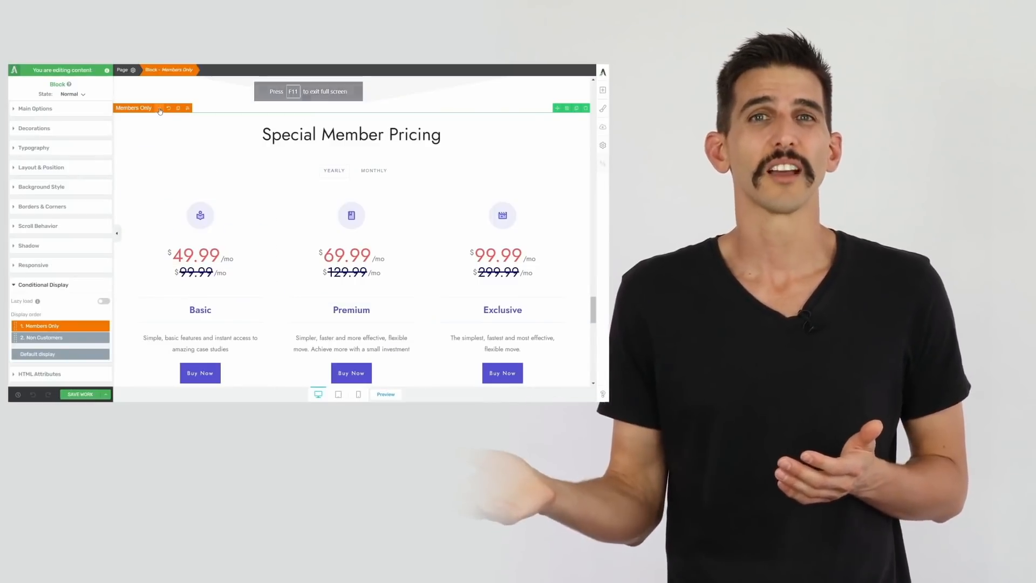
left_click(158, 108)
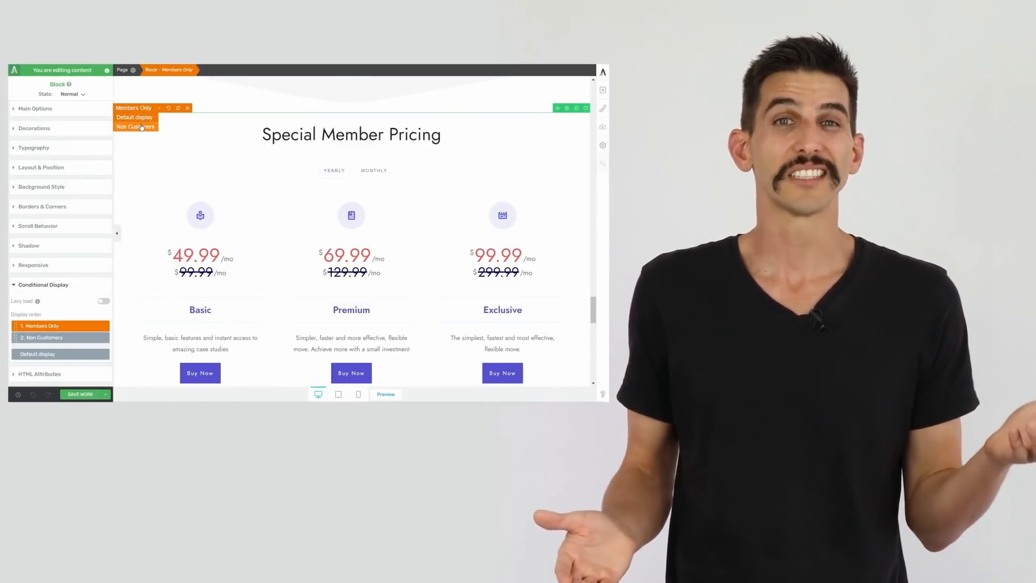
left_click(135, 126)
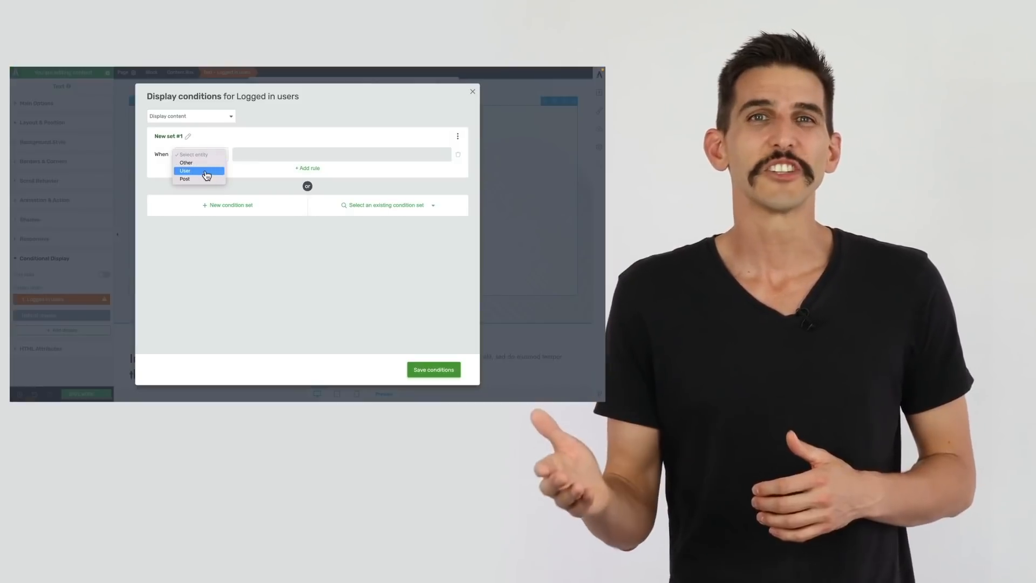
Restrict the Logged in users heading to Editor, Author and Subscriber roles and save.
left_click(185, 170)
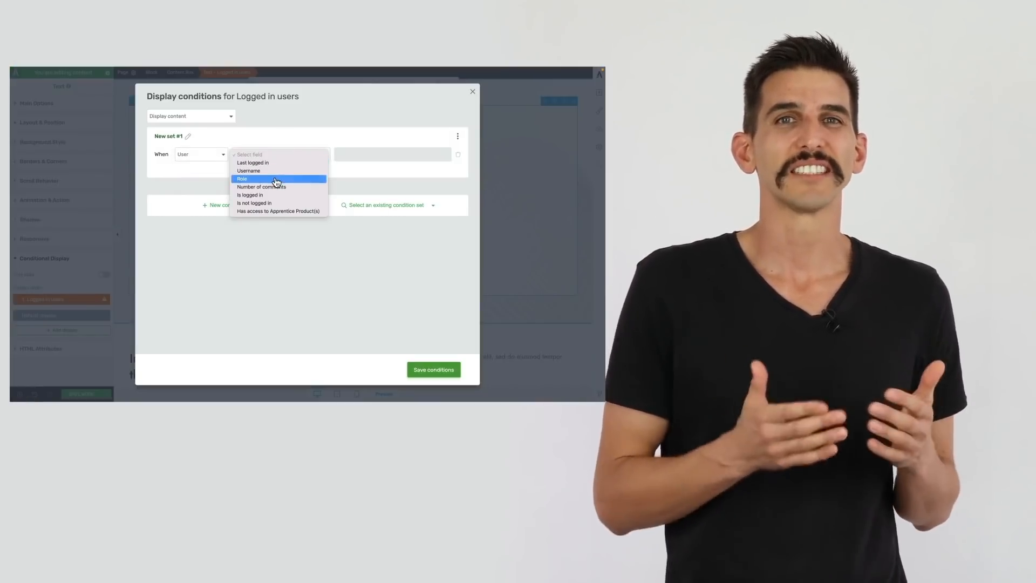
left_click(242, 179)
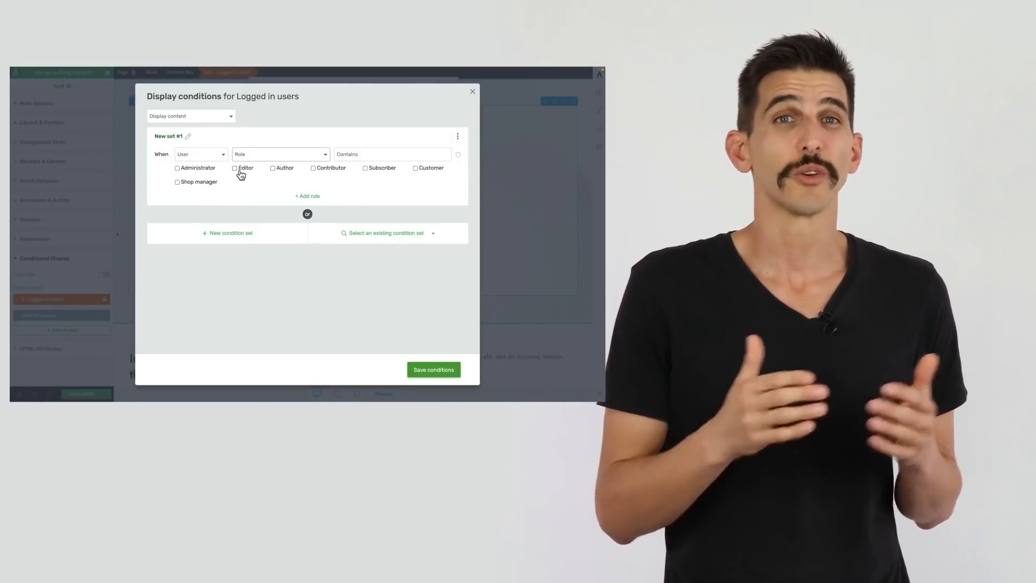
left_click(235, 167)
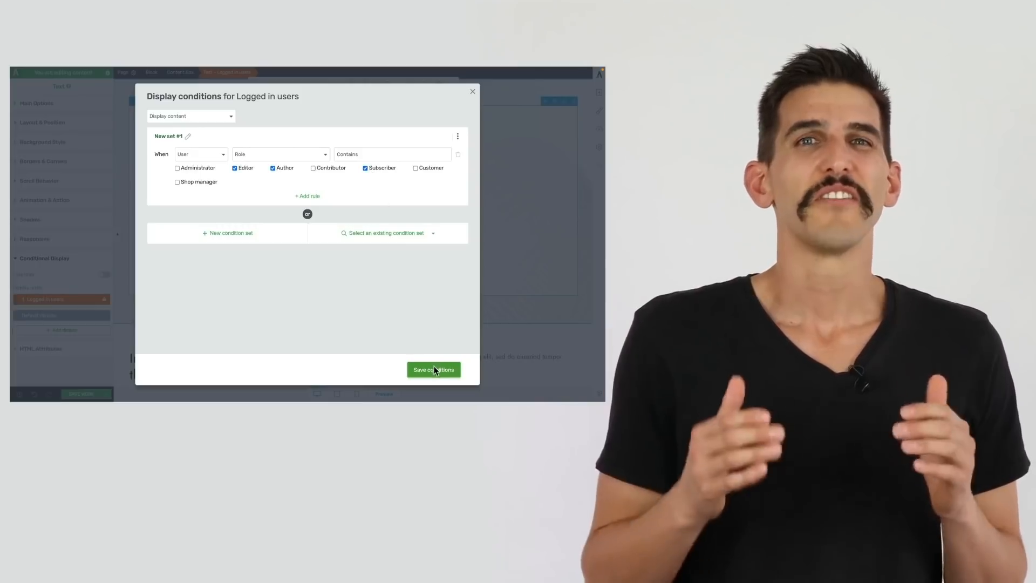
left_click(433, 369)
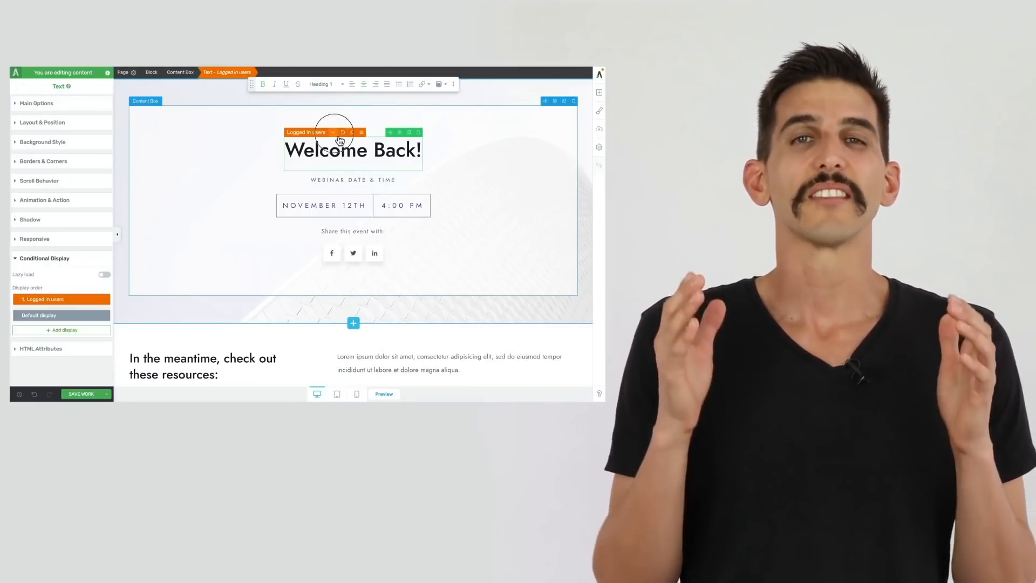
left_click(61, 315)
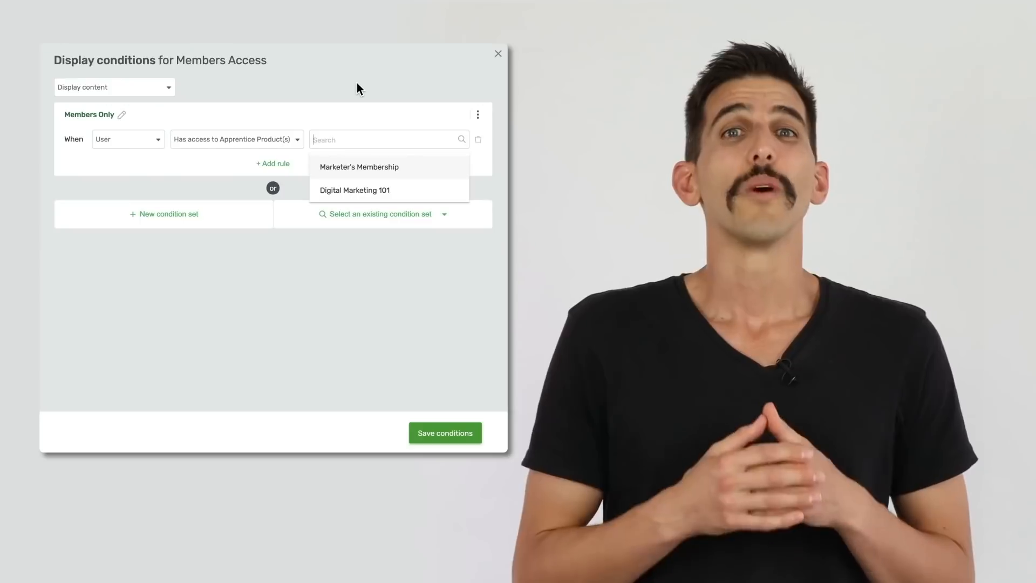
mouse_move(421, 174)
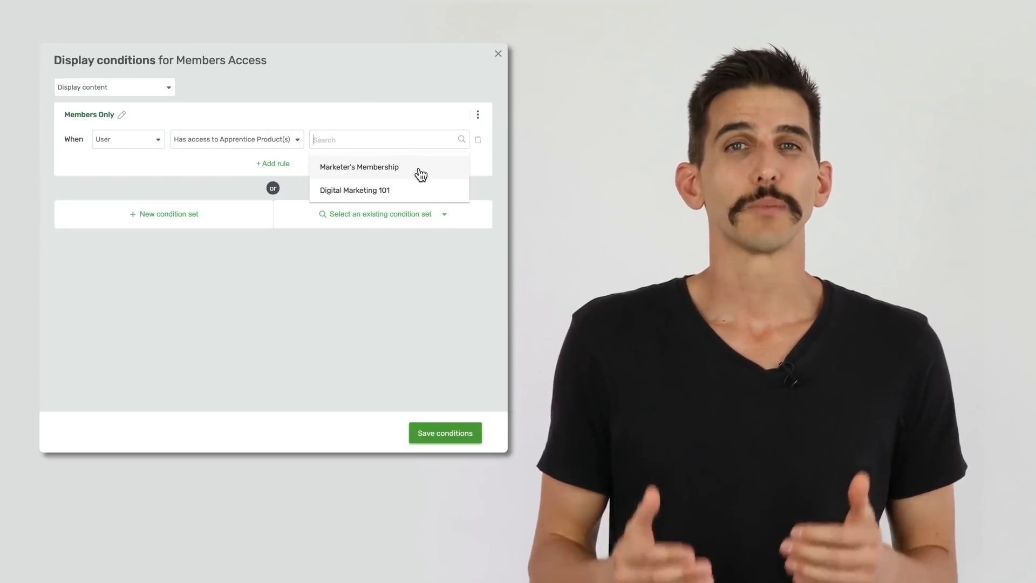
Choose Marketer's Membership as the Members Only set's required product access.
left_click(359, 167)
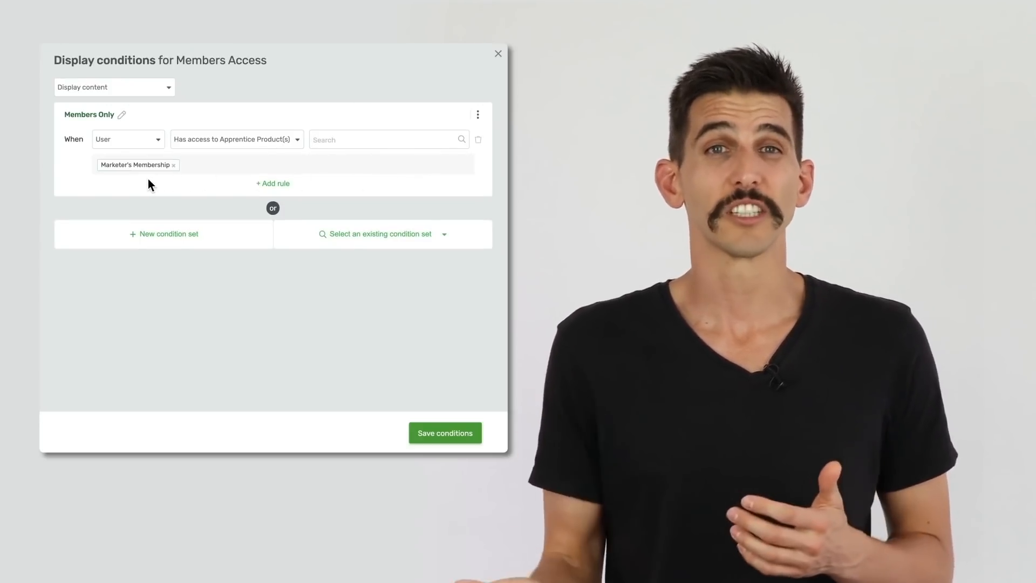
left_click(445, 433)
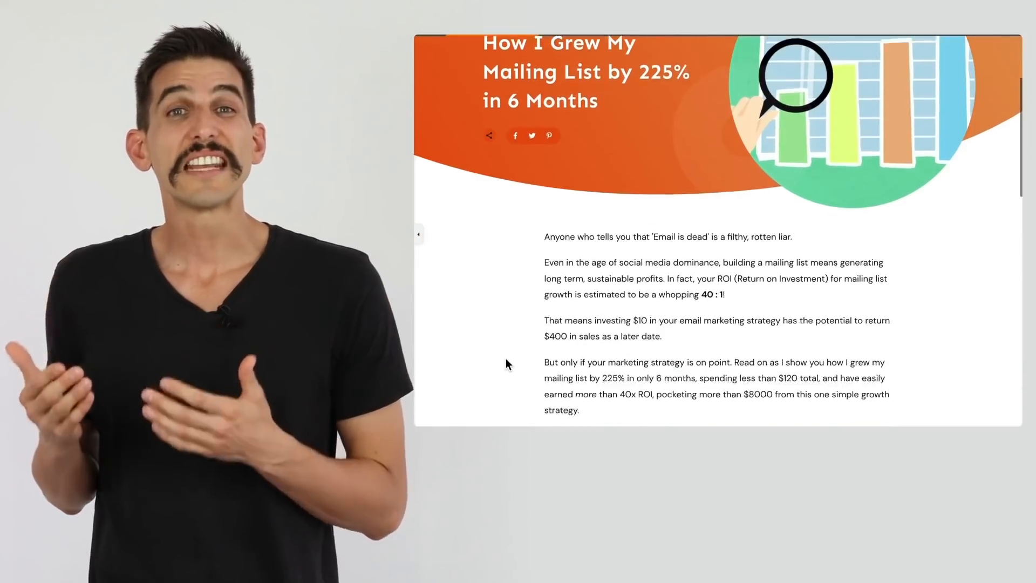
Scroll down to the eBook cards showing their locked 'You do not have access' versions.
scroll("down", 3)
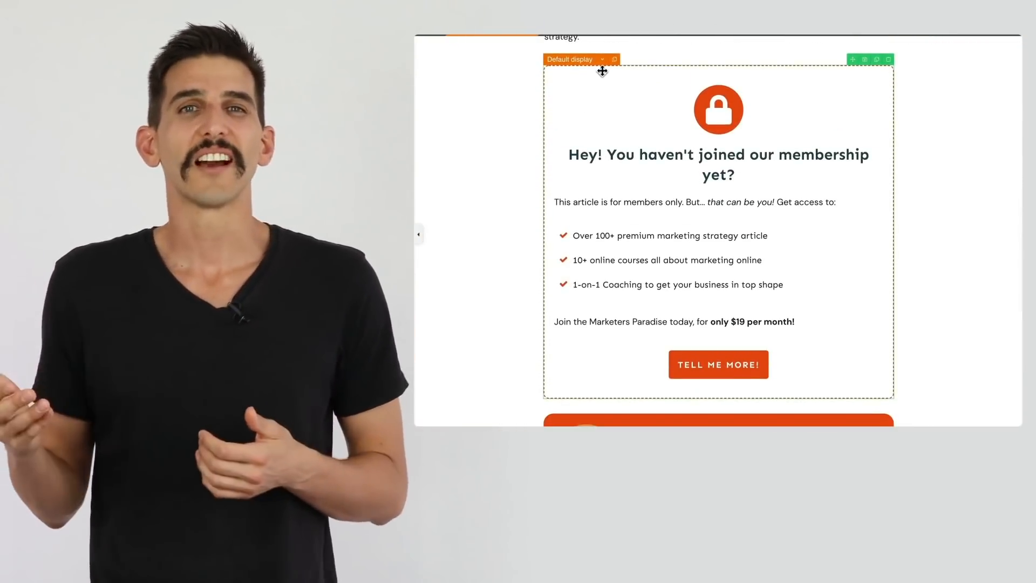
left_click(601, 59)
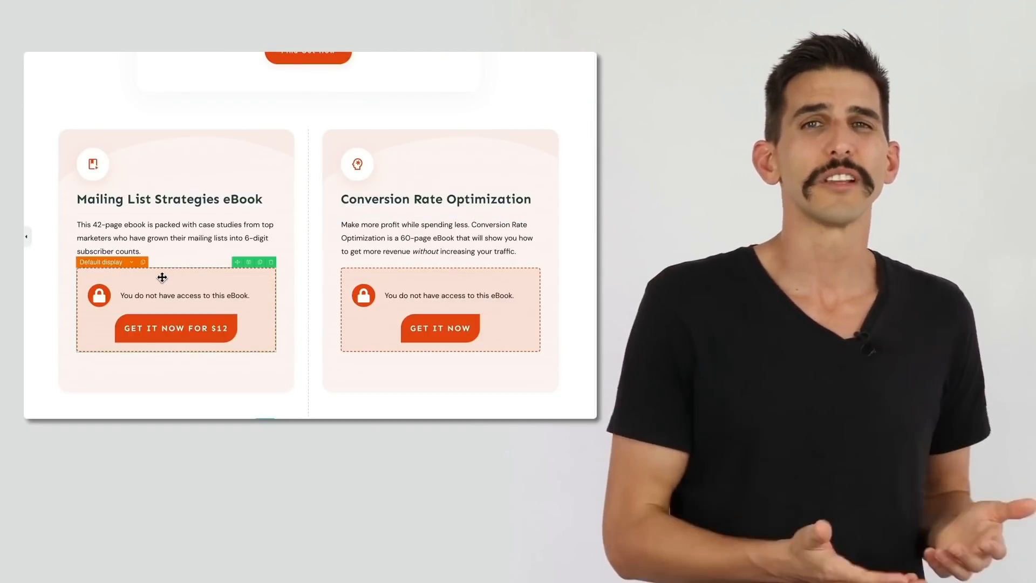
Set the second eBook button to 'GET IT NOW FOR $17' and show both cards' Has Access versions.
left_click(130, 262)
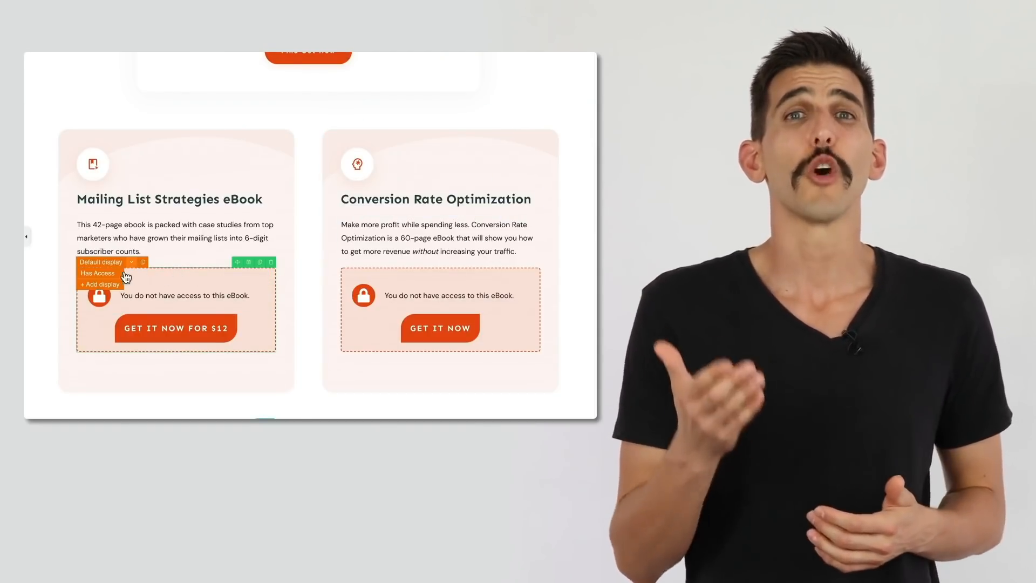
left_click(98, 273)
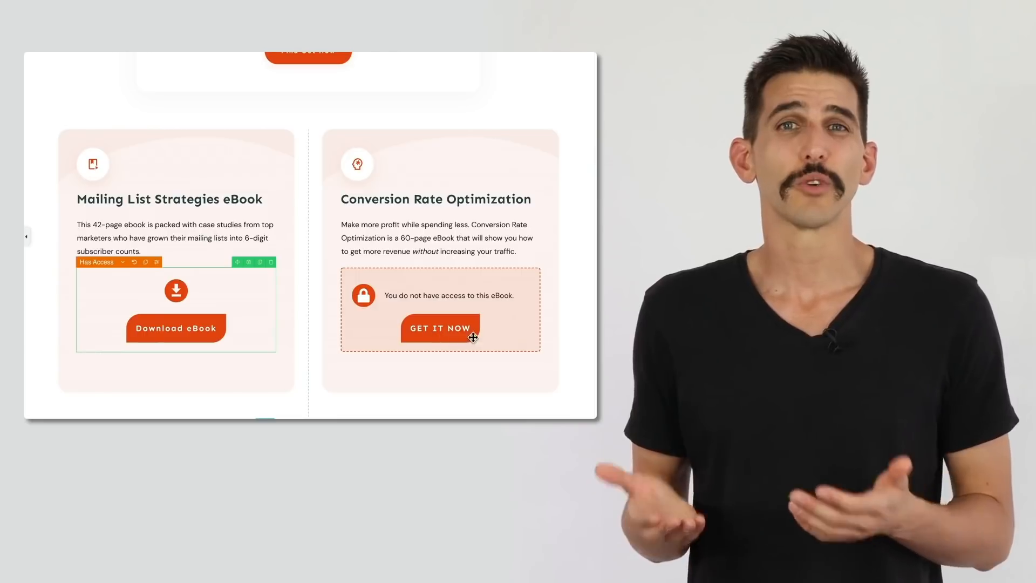
left_click(440, 329)
type(" FOR $17")
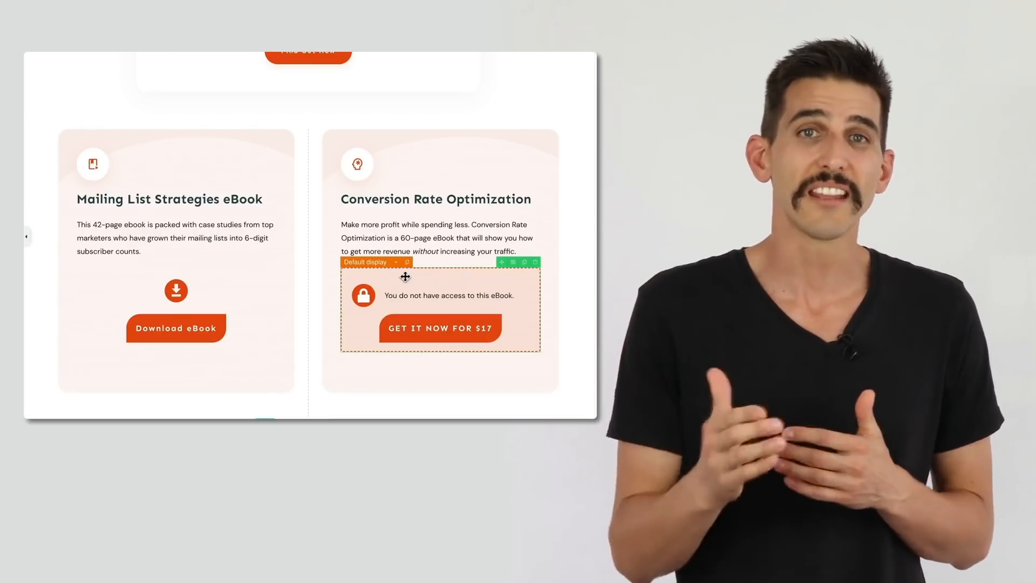
left_click(368, 262)
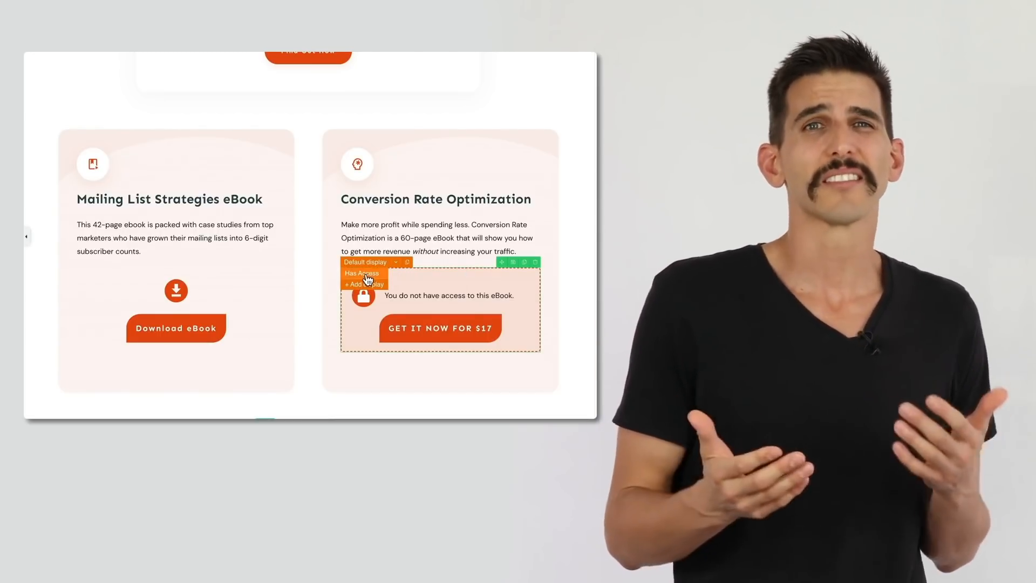
left_click(362, 273)
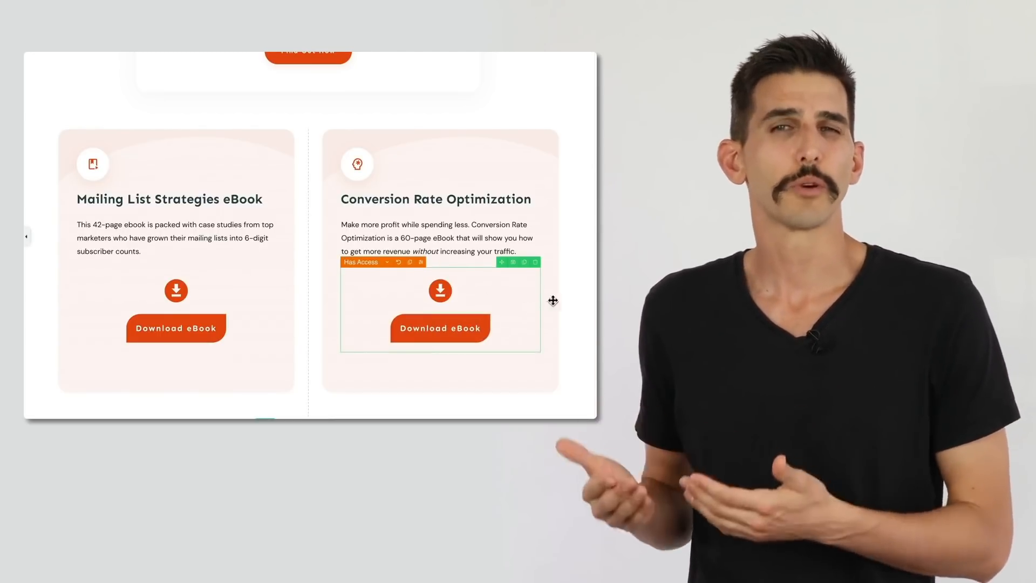